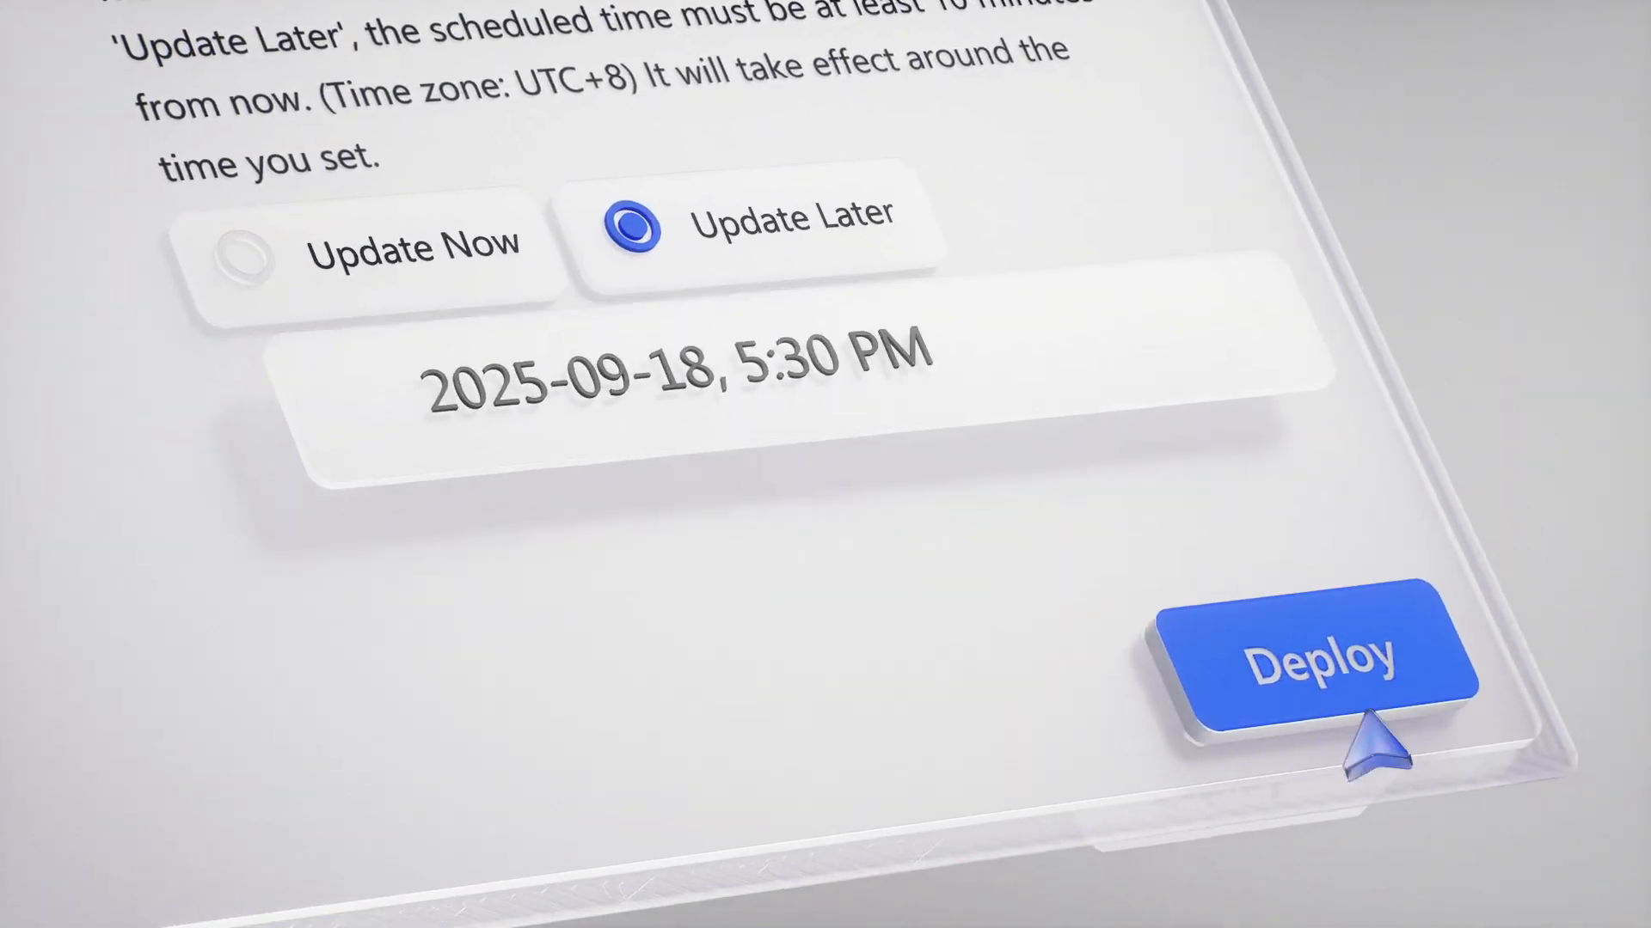
Deploy the firmware update scheduled for 2025-09-18, 5:30 PM.
{"action": "left_click", "coordinate": [1330, 658]}
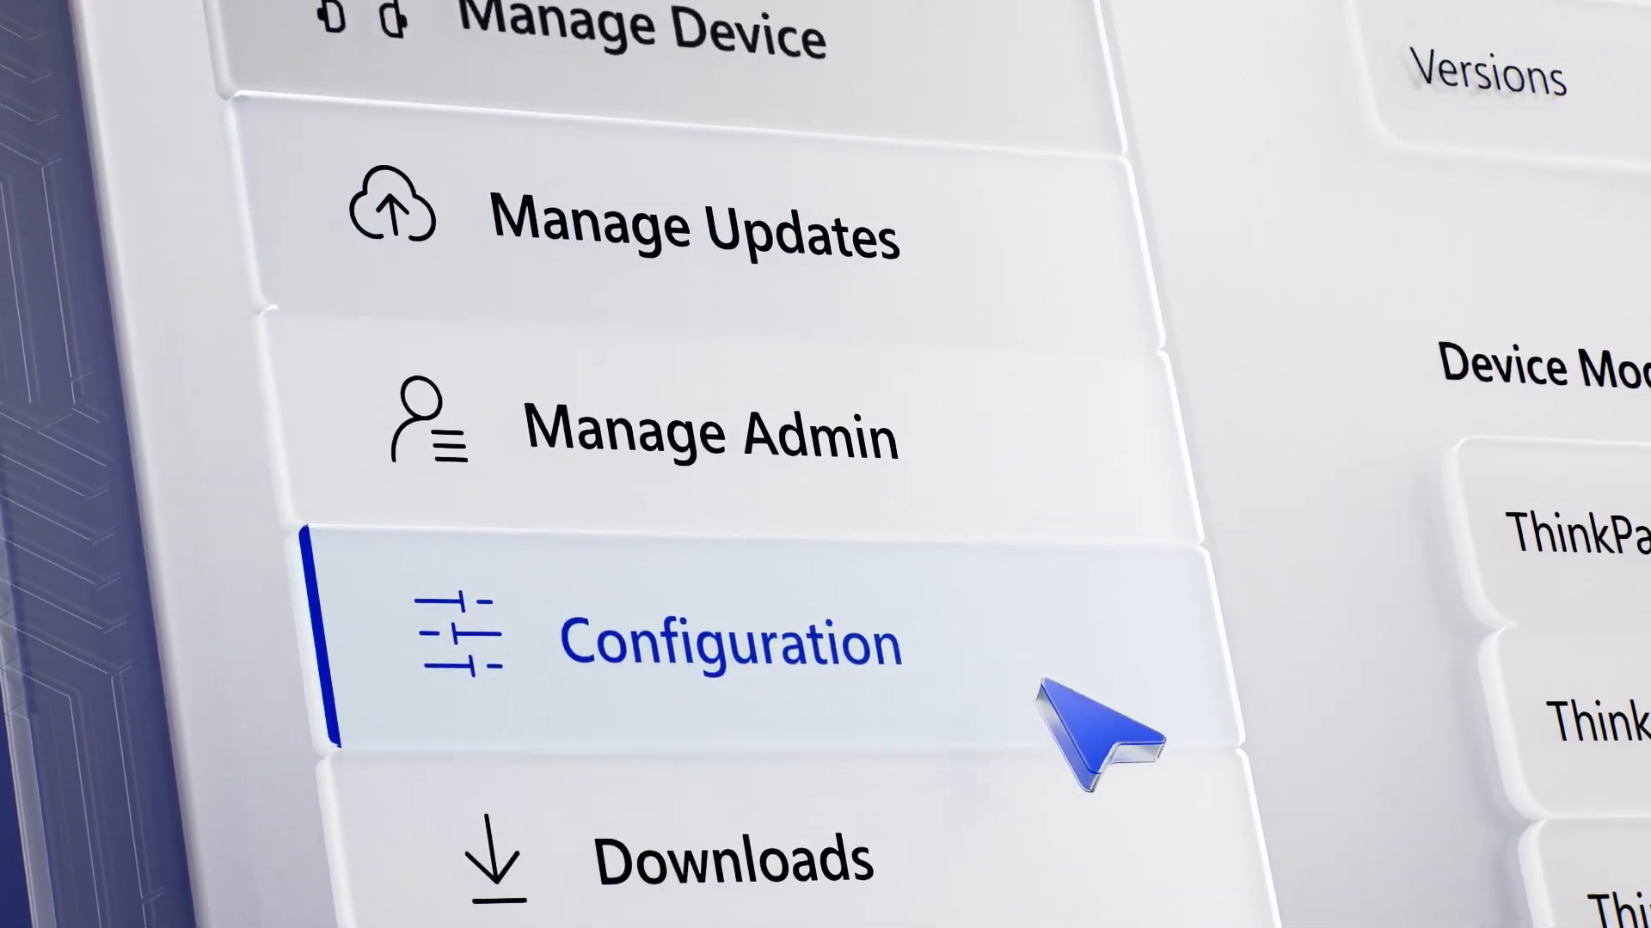
Export the Cloud Activity Log from the Configuration section, then return to the Dashboard.
{"action": "left_click", "coordinate": [731, 643]}
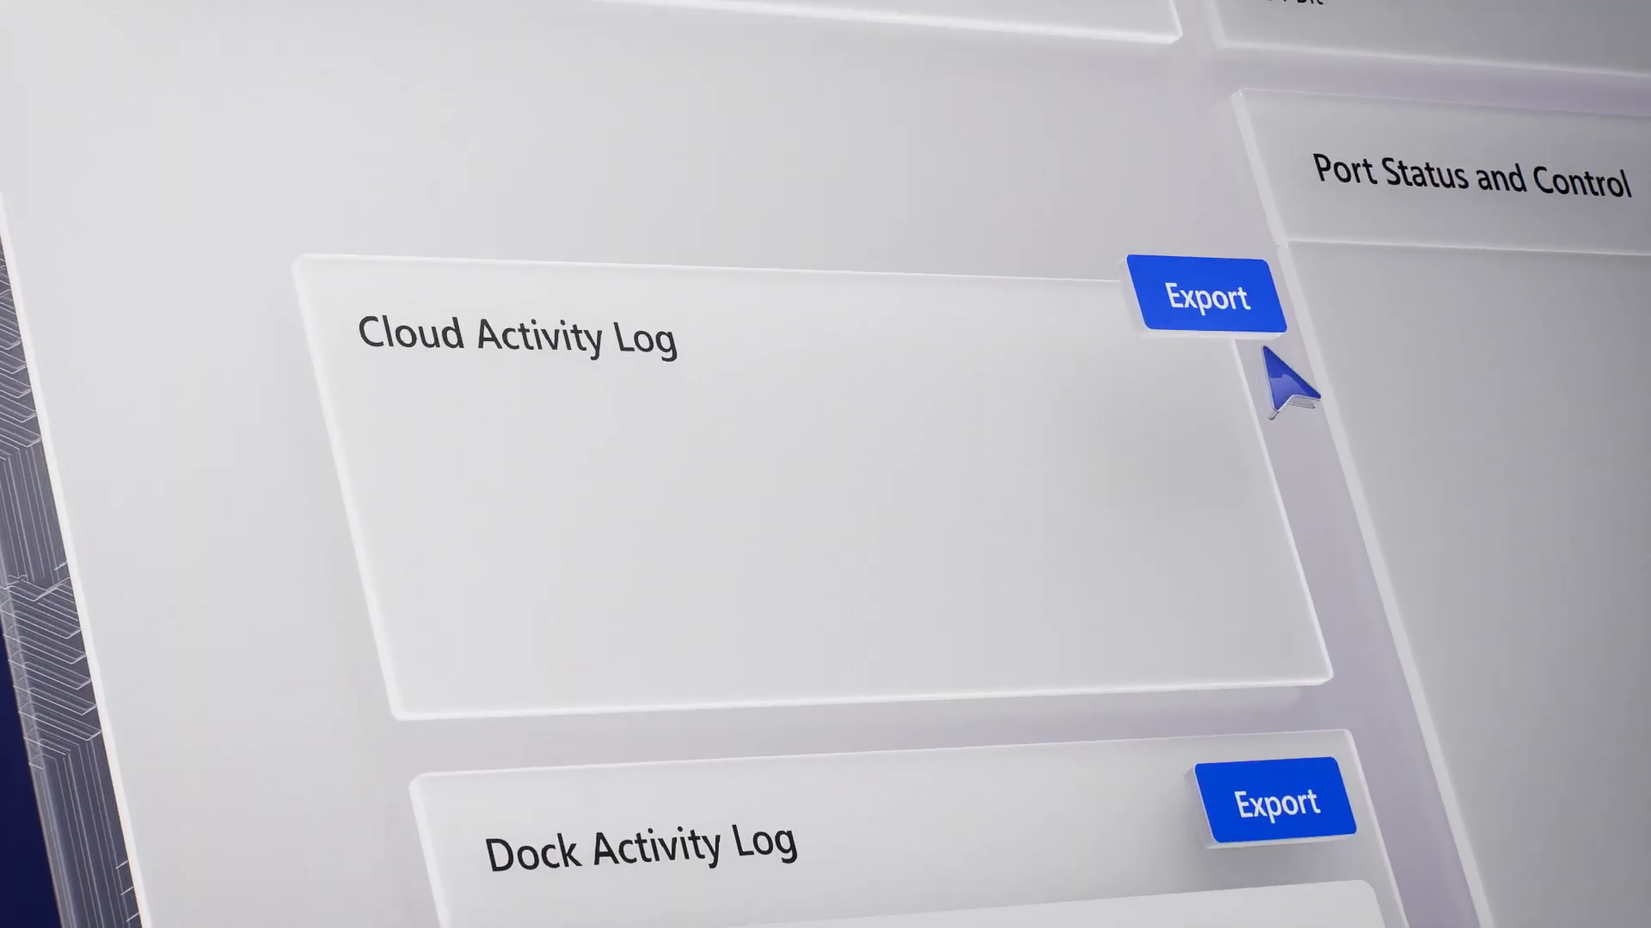
{"action": "left_click", "coordinate": [1209, 295]}
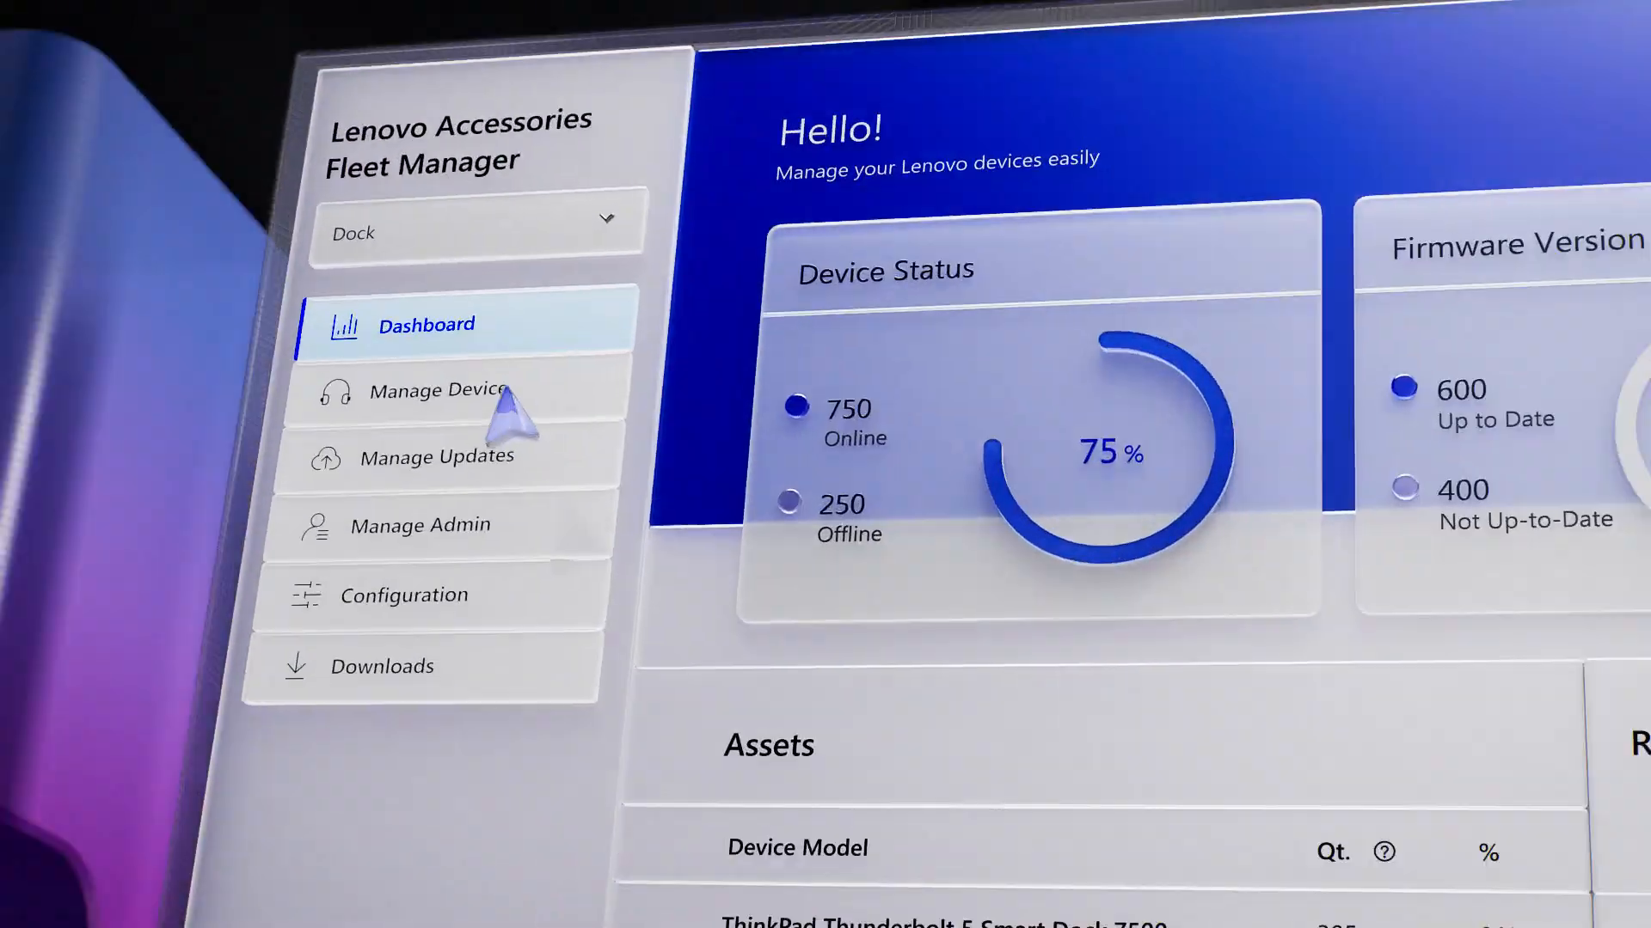
From Inactive Devices, reach the Deploy Update form for the Thunderbolt 5 IoT Dock, version 8.41.38.0.
{"action": "left_click", "coordinate": [442, 390]}
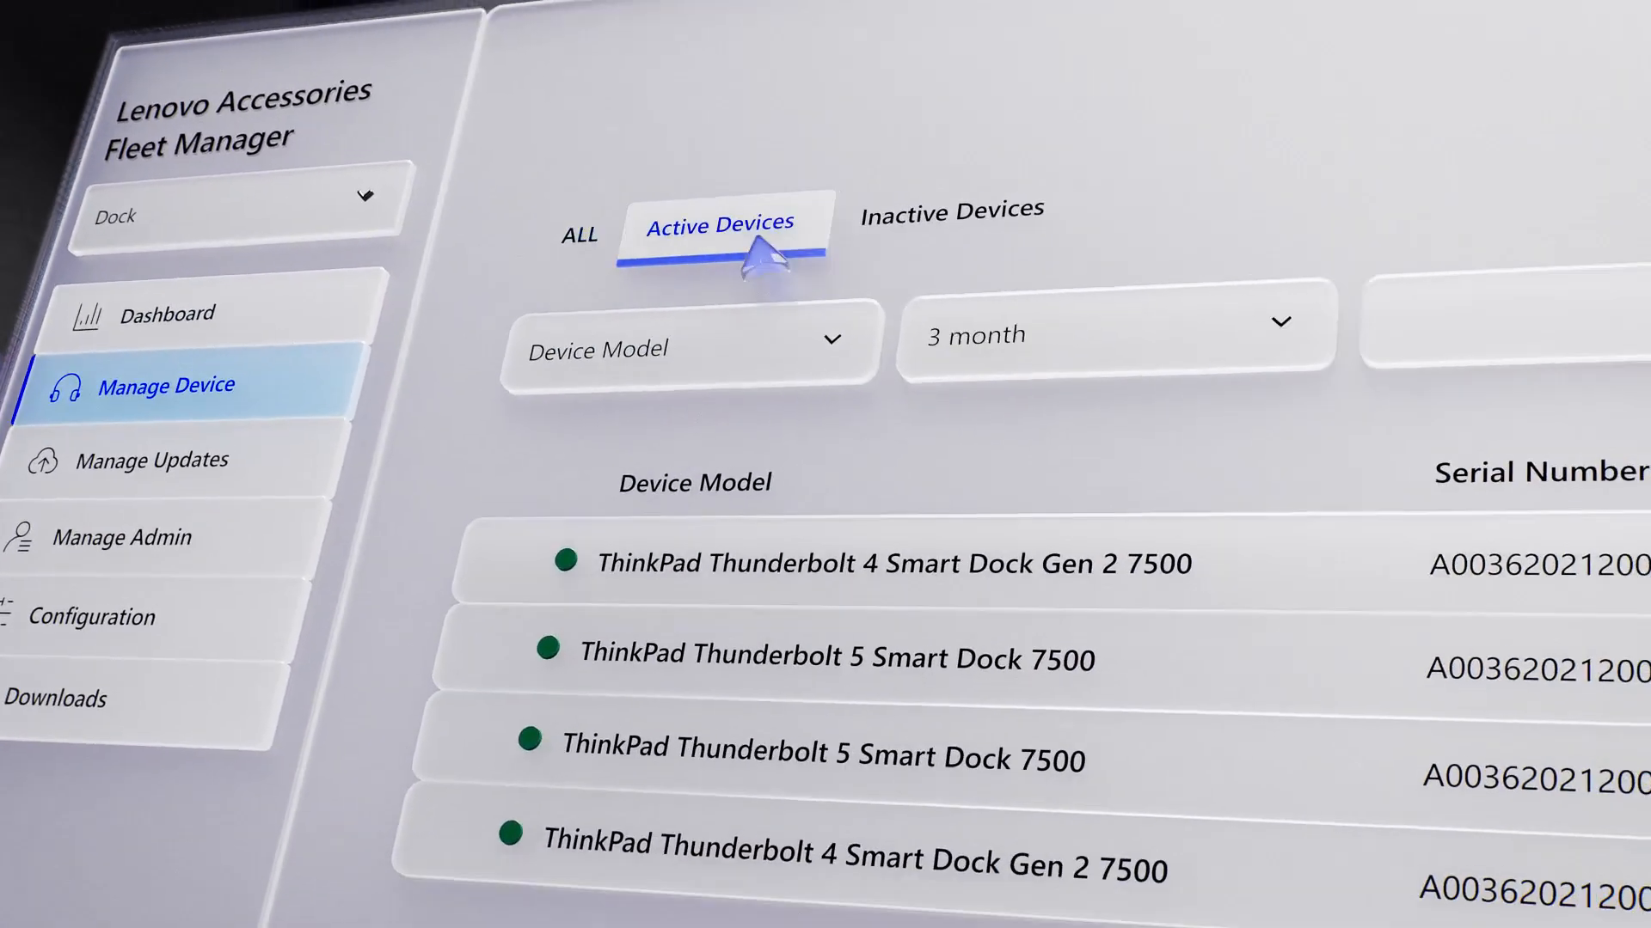
{"action": "left_click", "coordinate": [951, 211]}
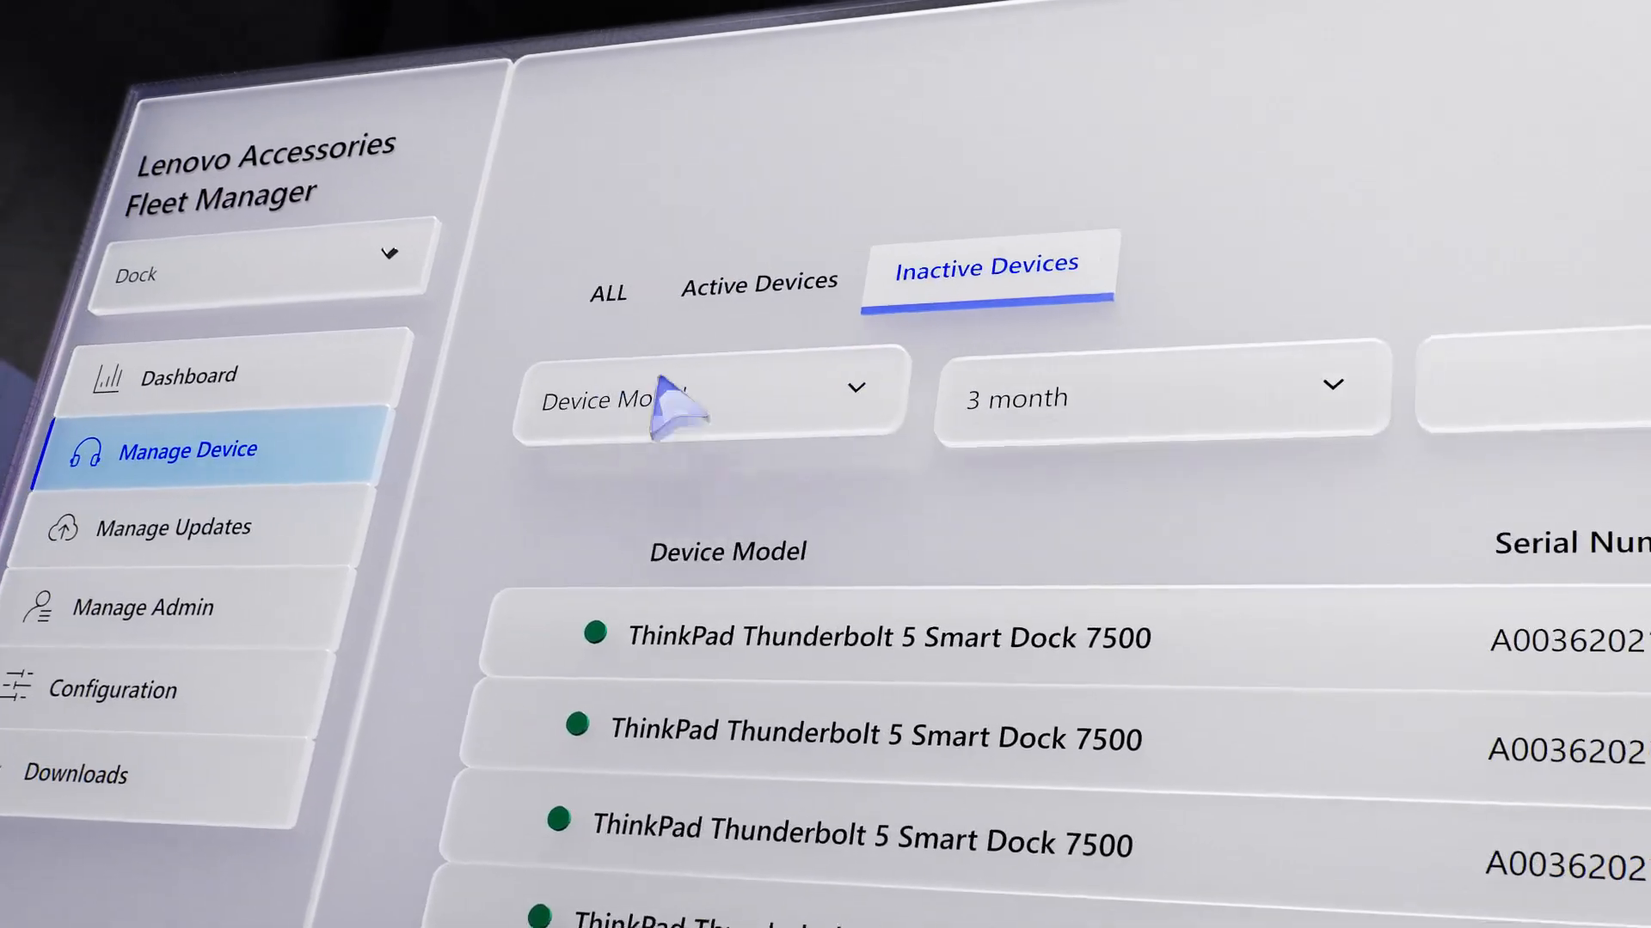
{"action": "left_click", "coordinate": [609, 292]}
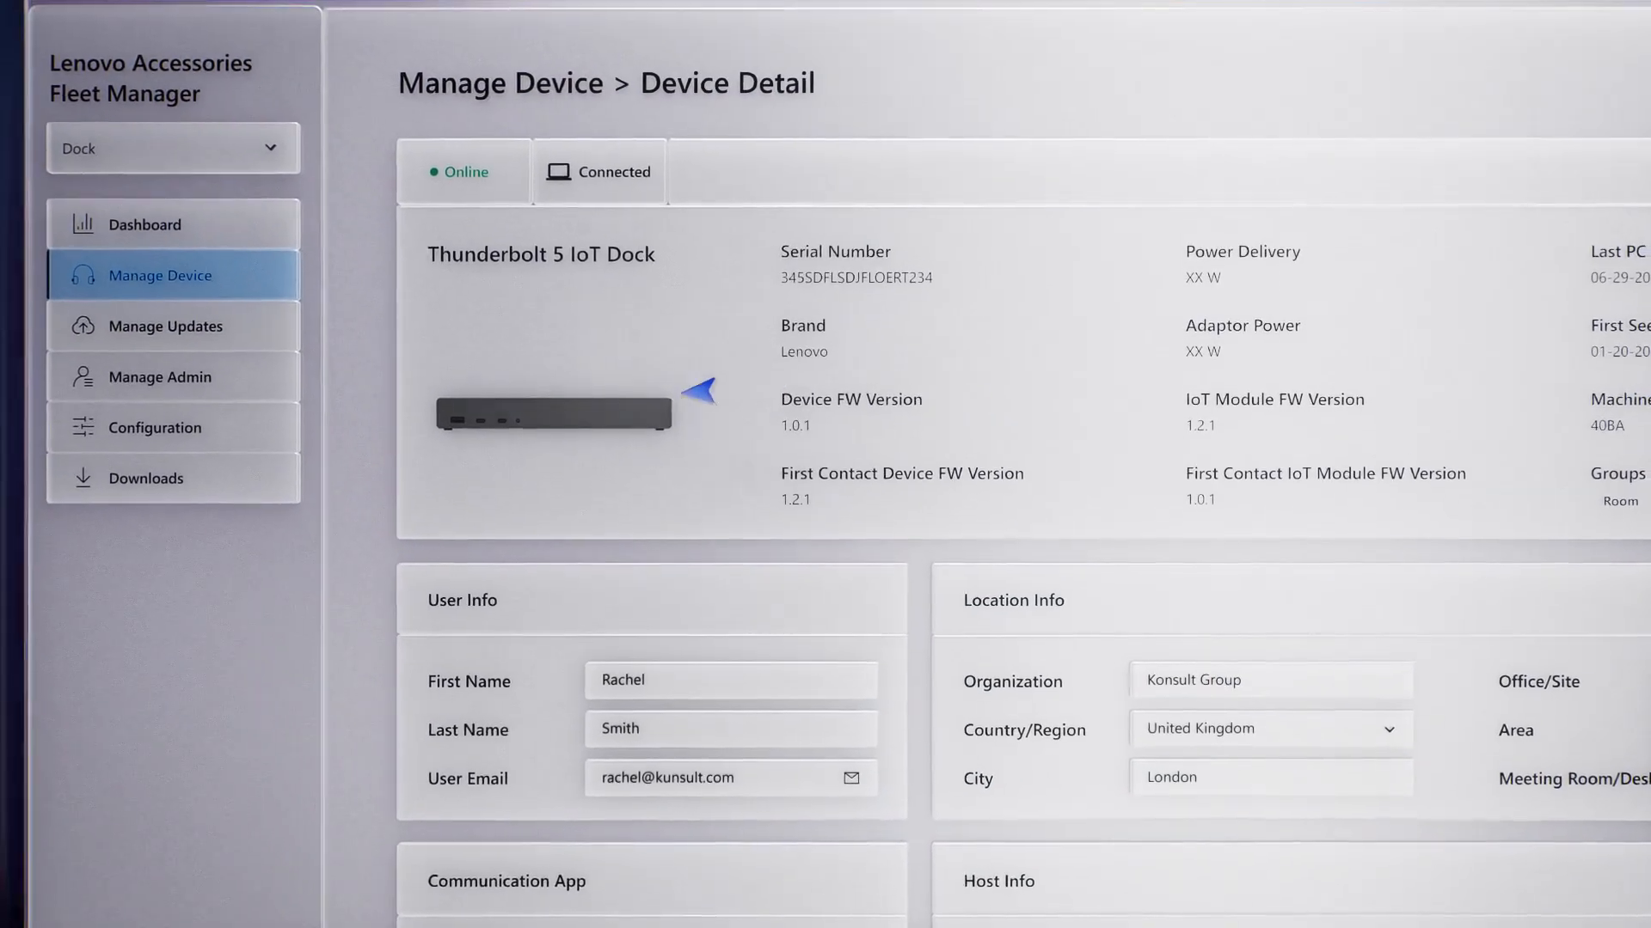
{"action": "left_click", "coordinate": [172, 325]}
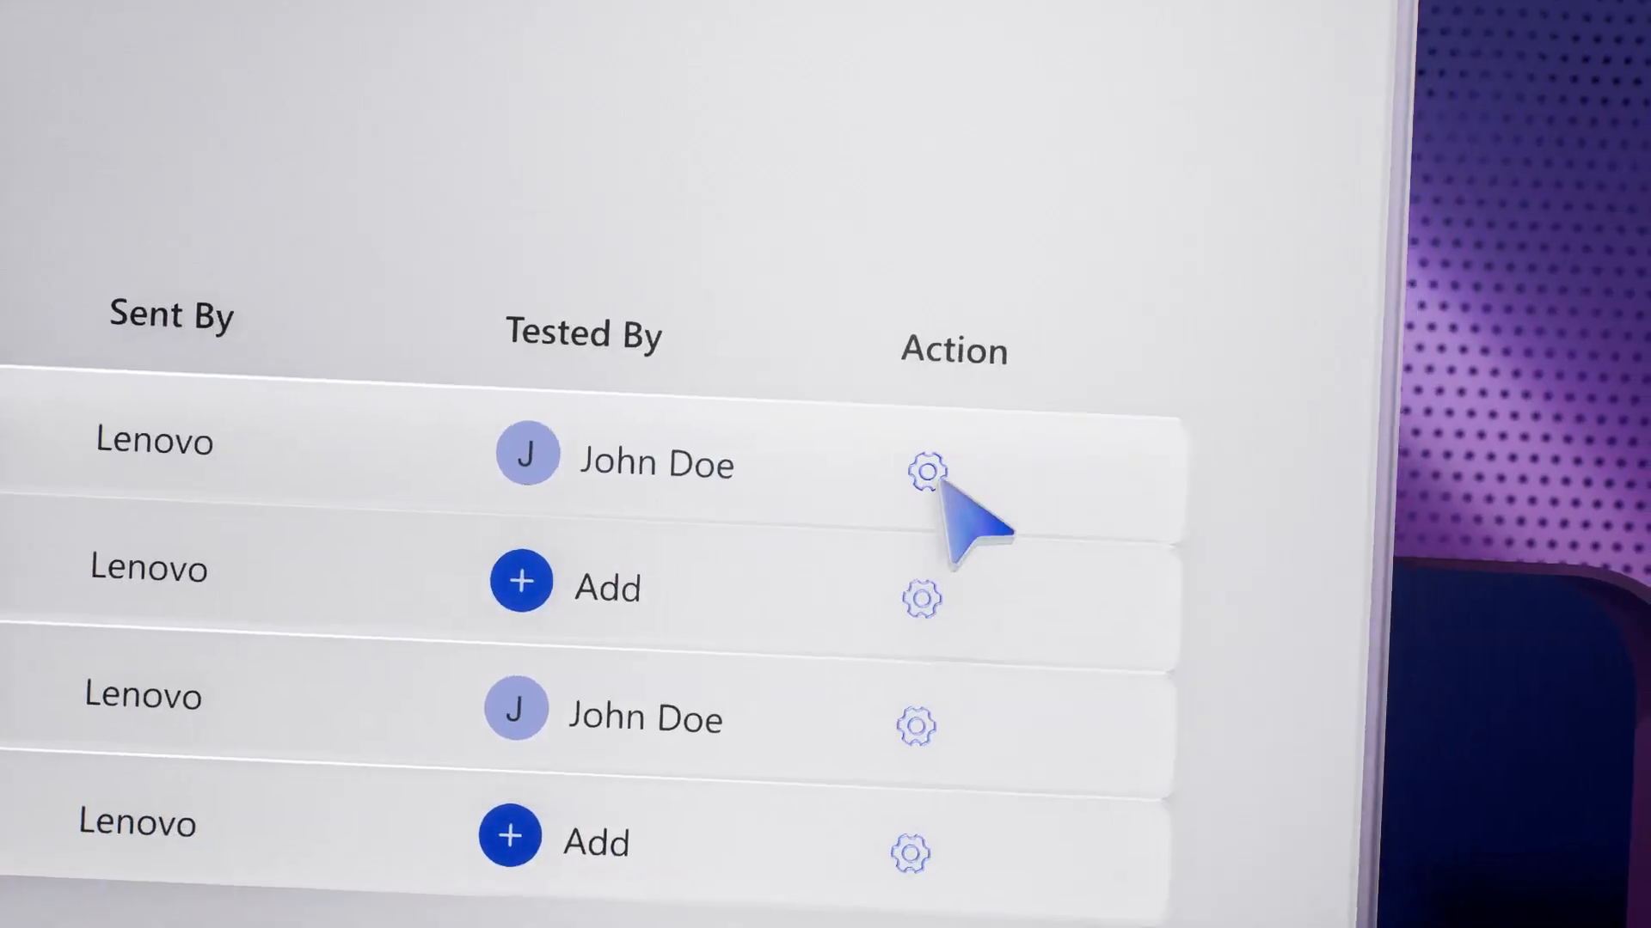
{"action": "left_click", "coordinate": [923, 470]}
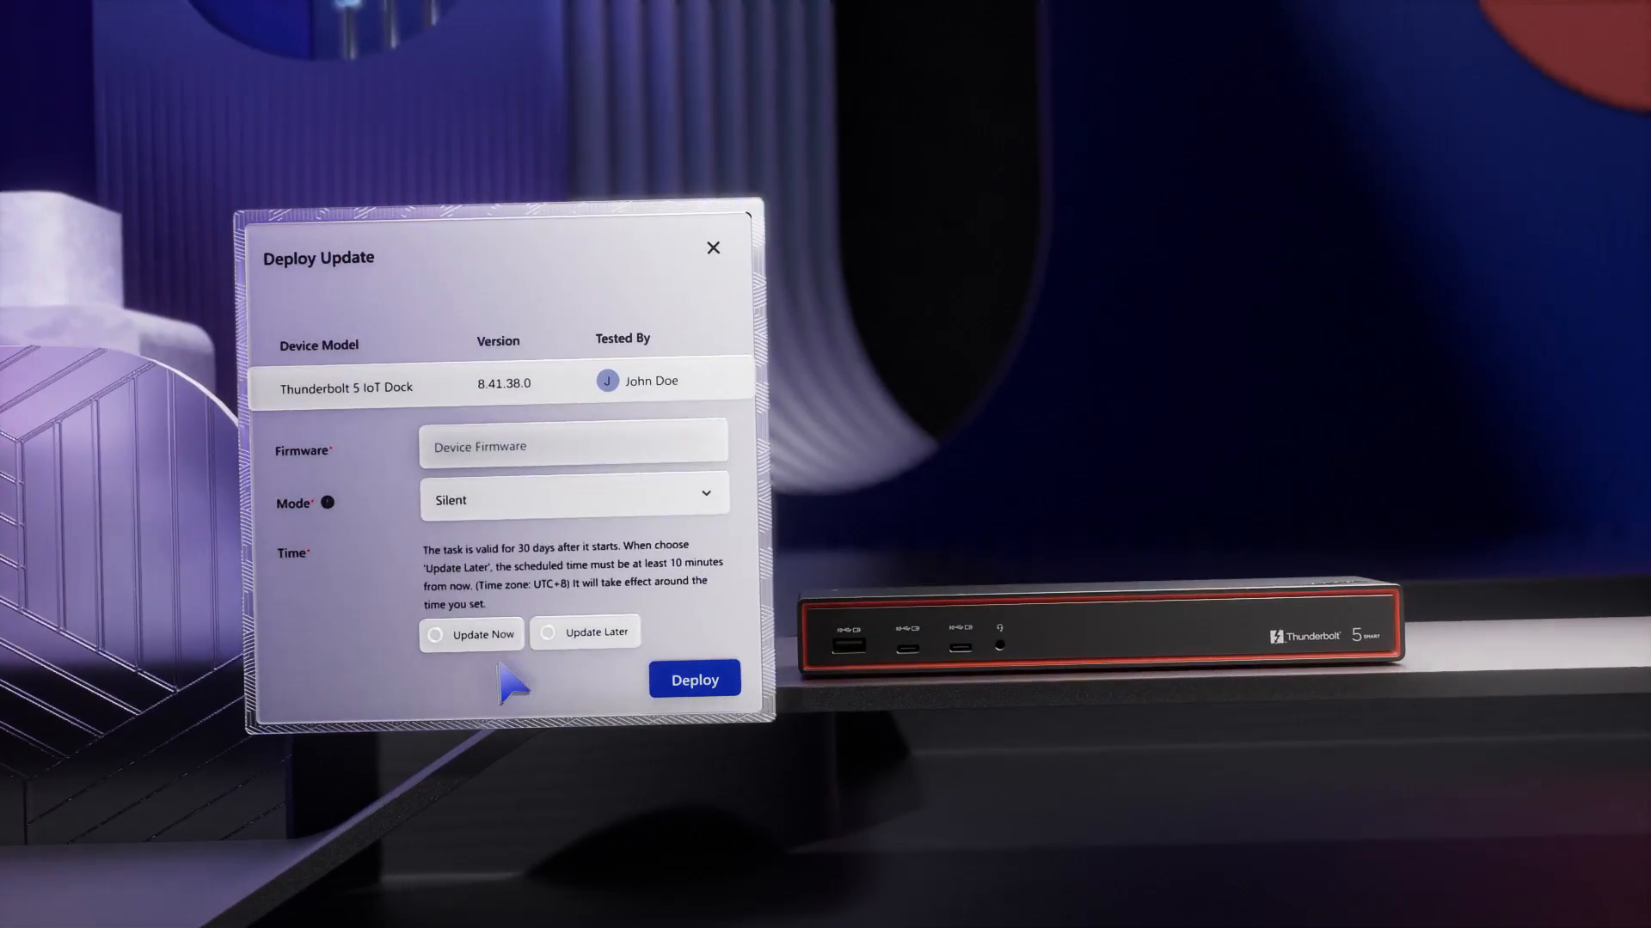
Deploy the update to the Thunderbolt 5 IoT Dock and reboot it.
{"action": "left_click", "coordinate": [472, 634]}
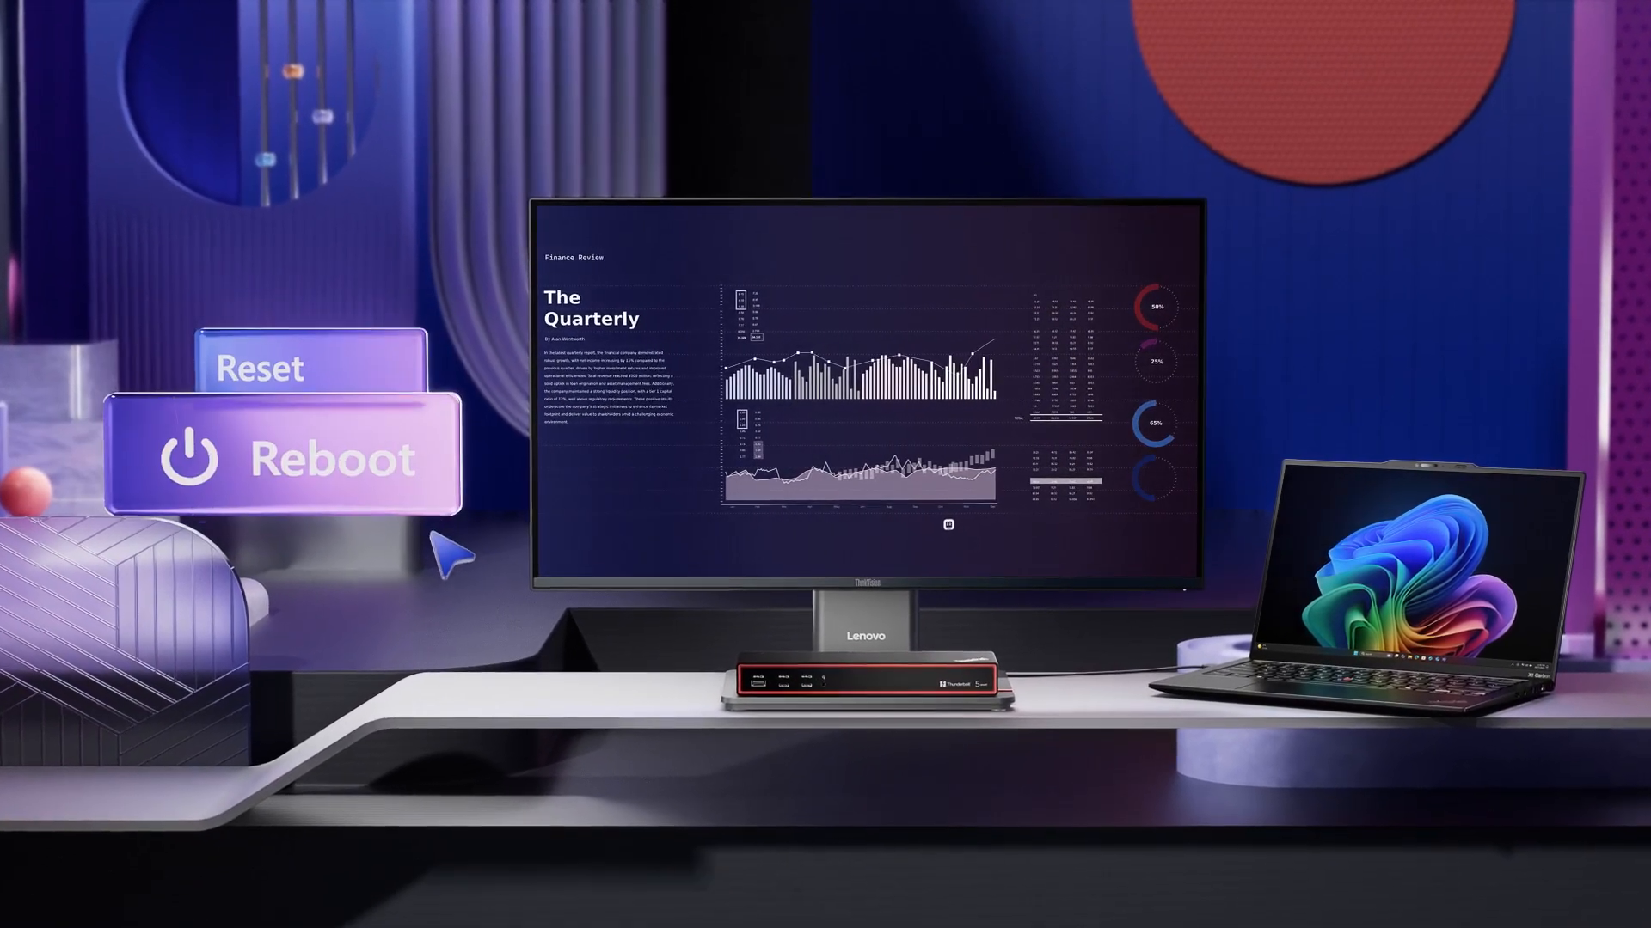
{"action": "left_click", "coordinate": [295, 458]}
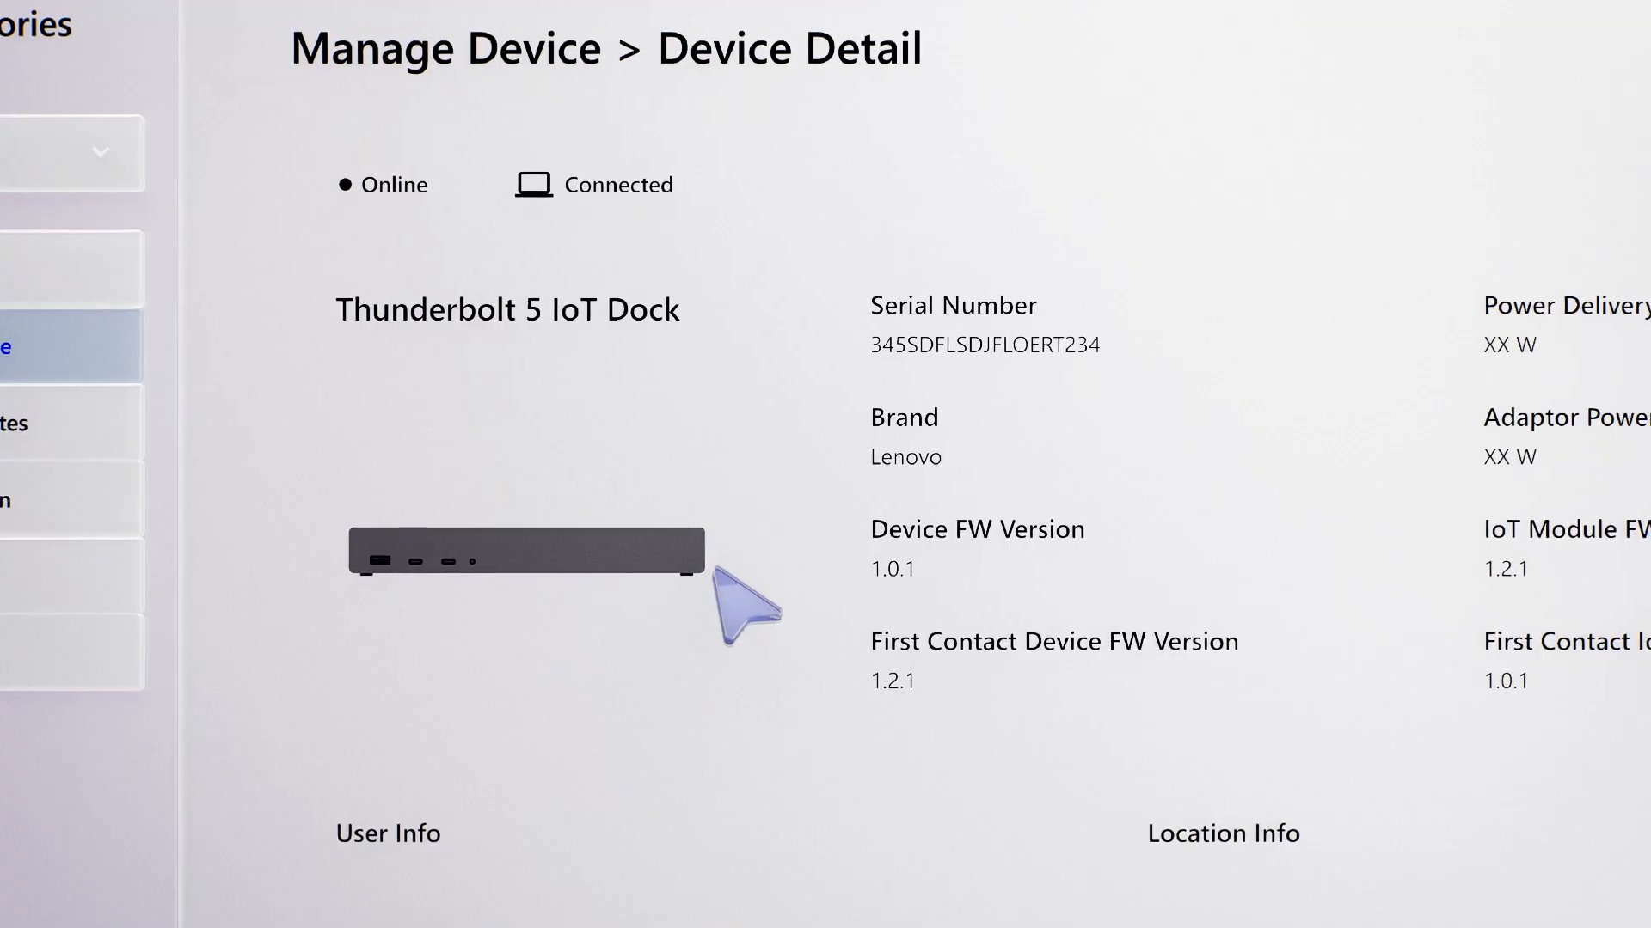
Export the dock's PC Log from the Debug Log panel; it fails with a network error.
{"action": "scroll", "scroll_direction": "down", "scroll_amount": 3}
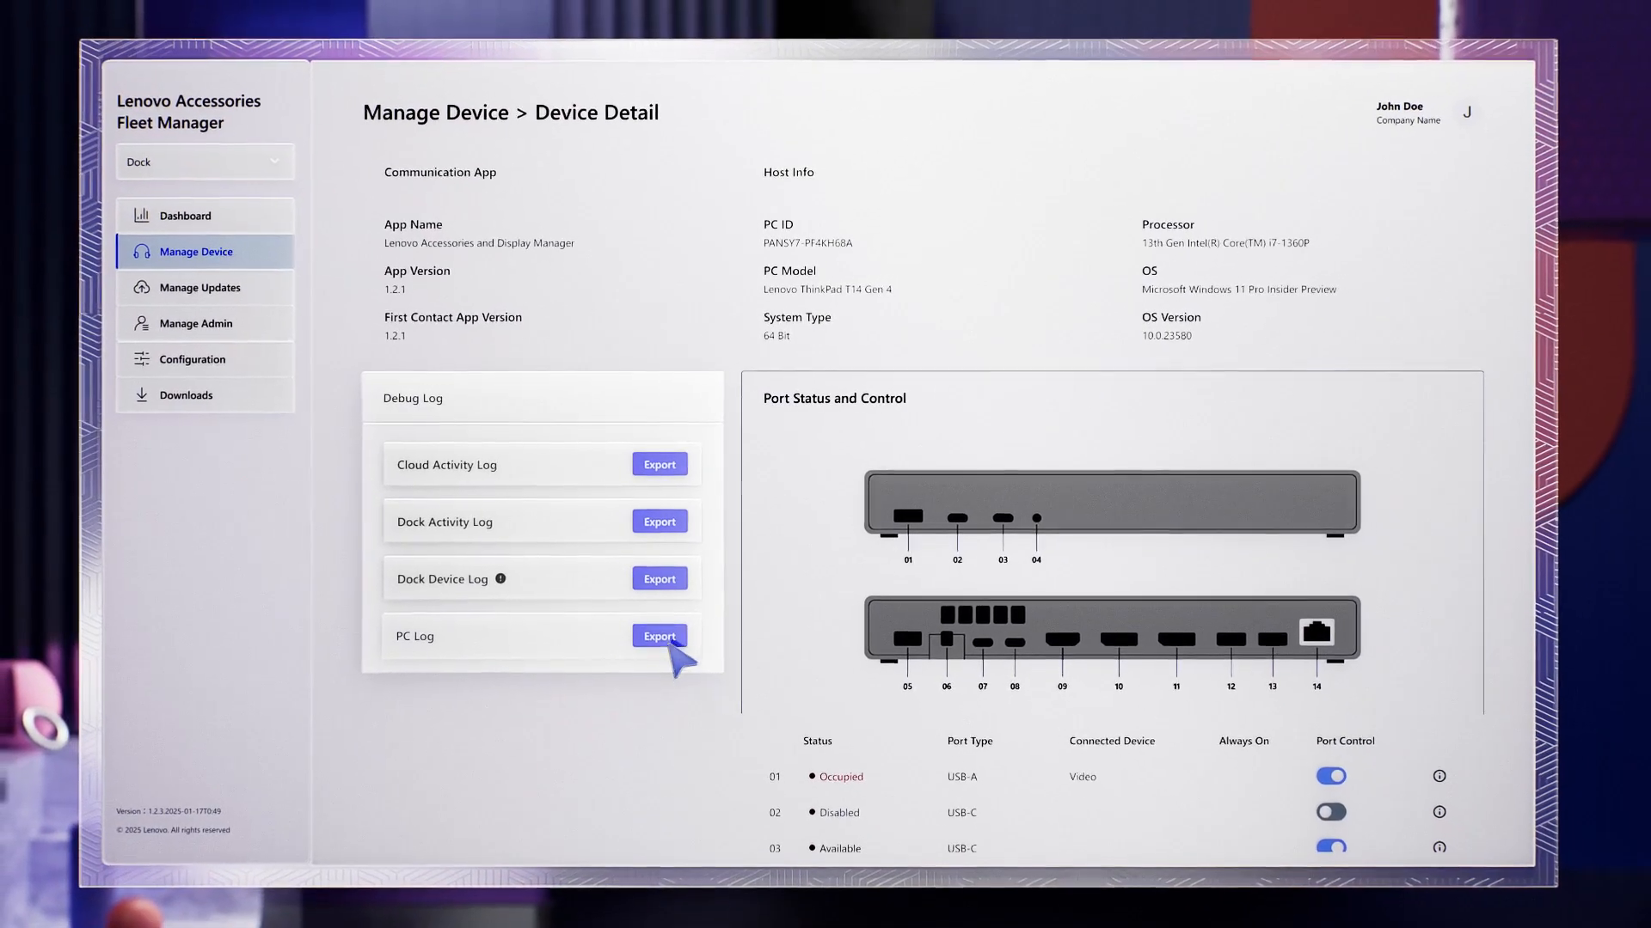
{"action": "left_click", "coordinate": [659, 637]}
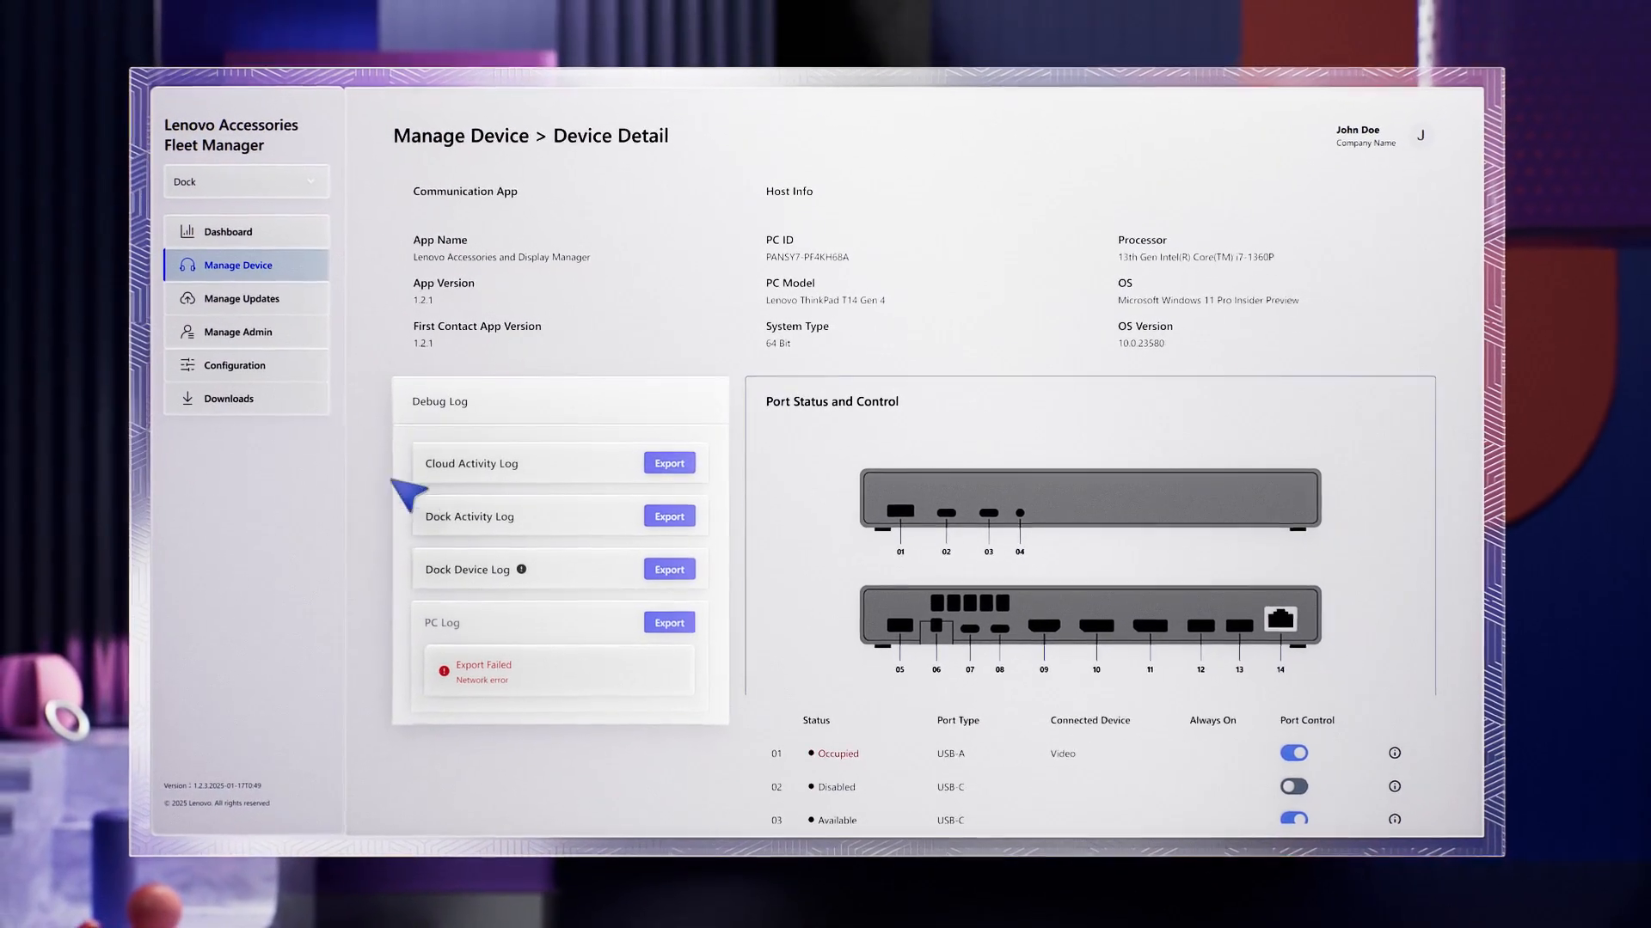